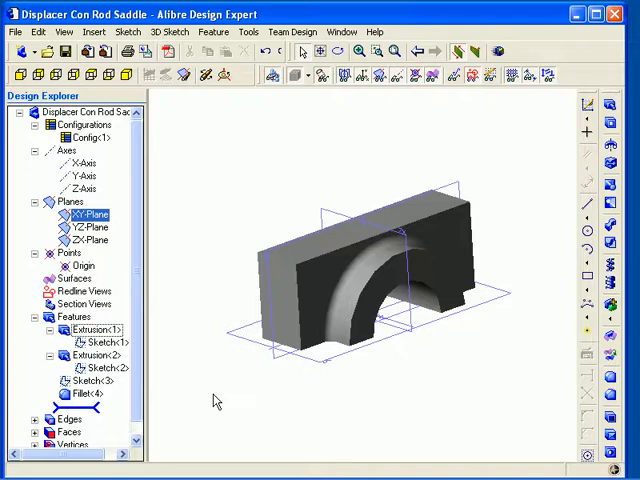
pyautogui.moveTo(232, 235)
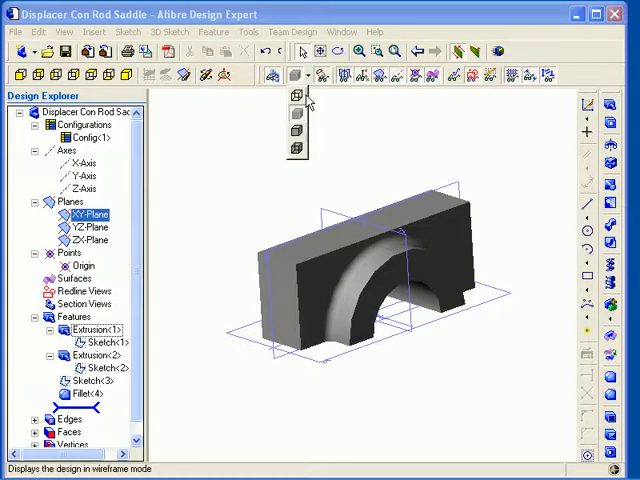
pyautogui.moveTo(308, 107)
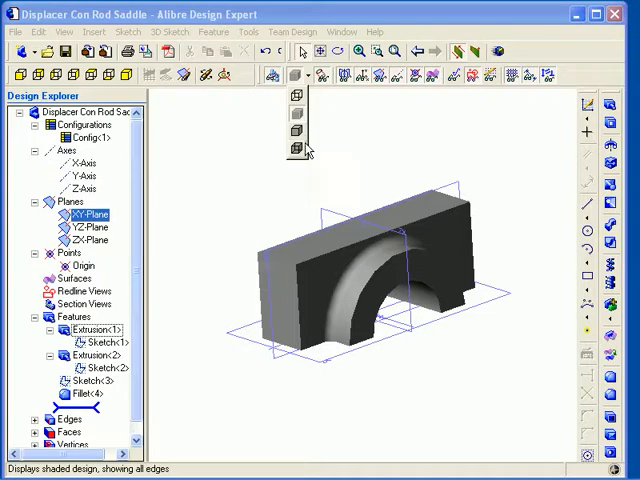
pyautogui.moveTo(305, 155)
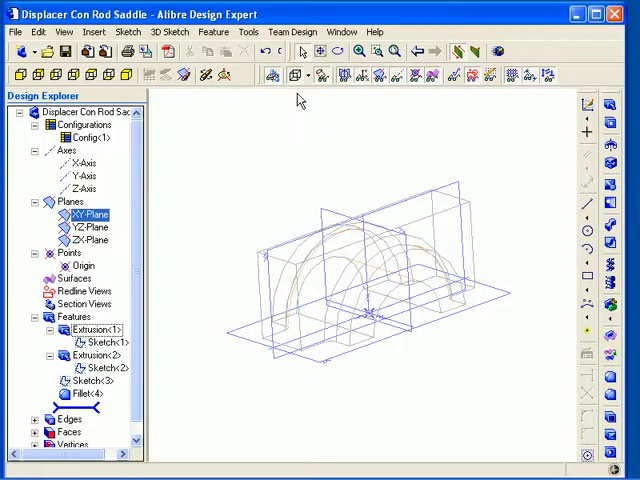
pyautogui.moveTo(294, 152)
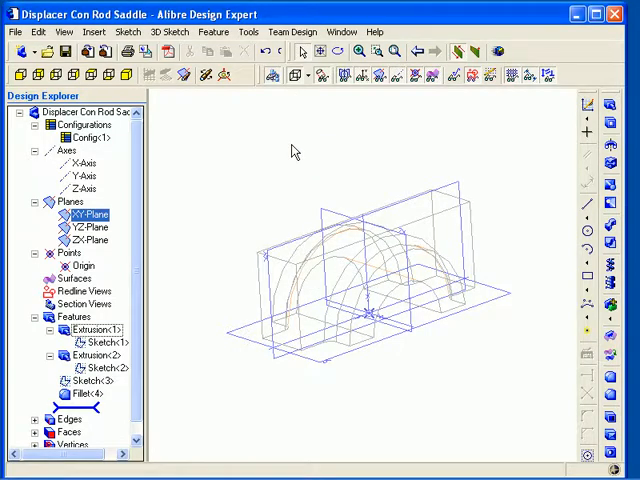
# Switch the saddle part to Shaded, then Shaded & All Edges, then back to Shaded.
pyautogui.click(295, 75)
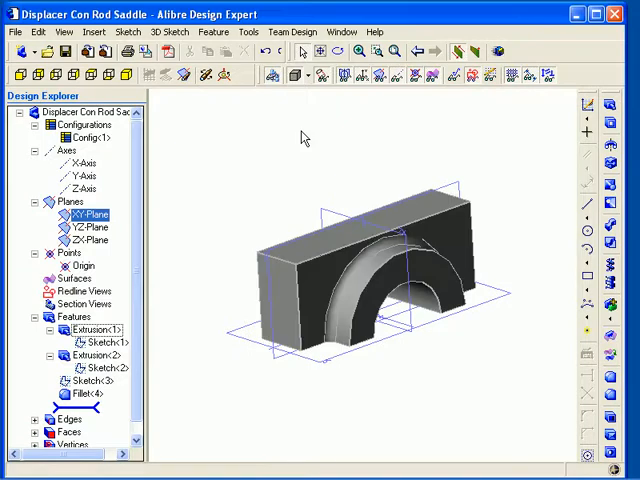
pyautogui.moveTo(288, 162)
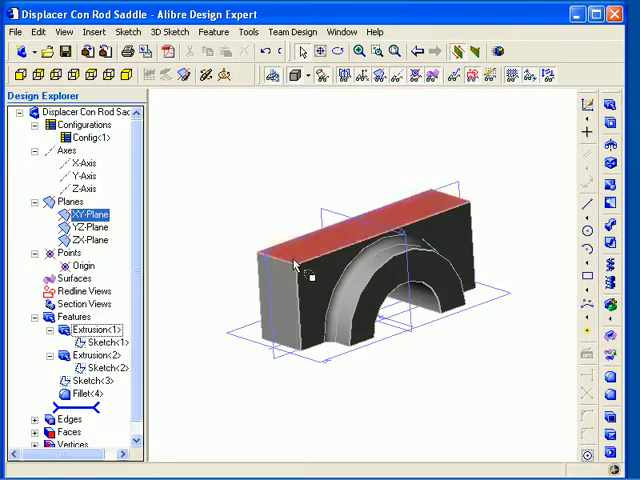
pyautogui.click(296, 150)
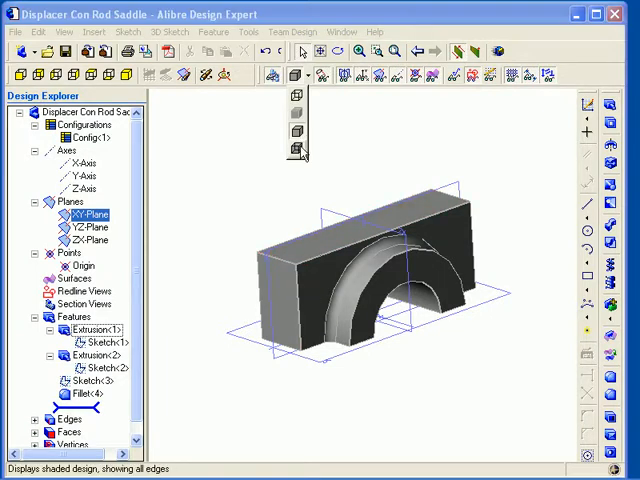
pyautogui.click(296, 148)
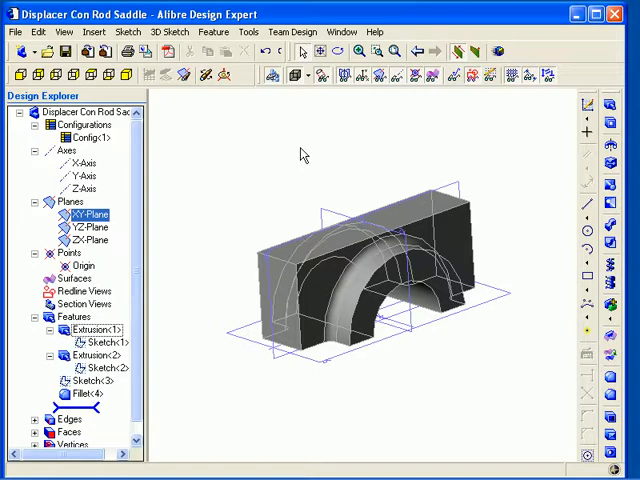
pyautogui.moveTo(303, 163)
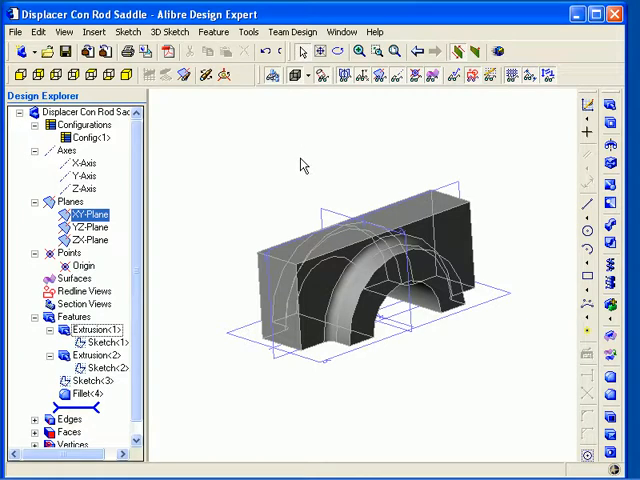
pyautogui.click(297, 75)
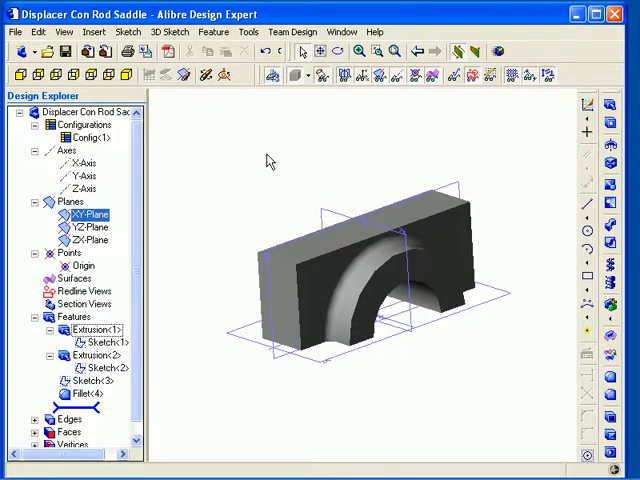
pyautogui.moveTo(190, 117)
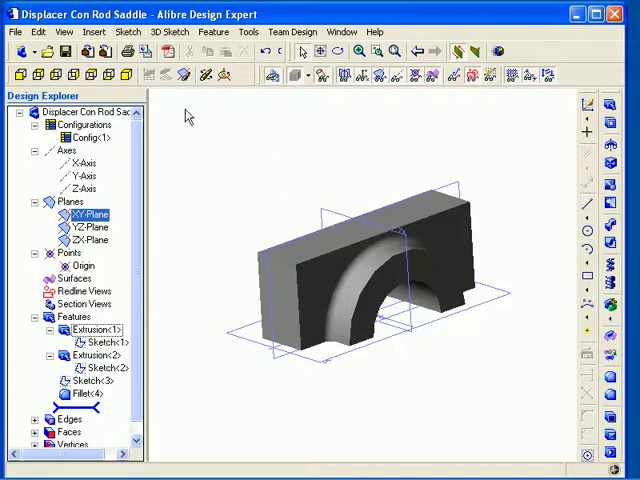
pyautogui.click(64, 32)
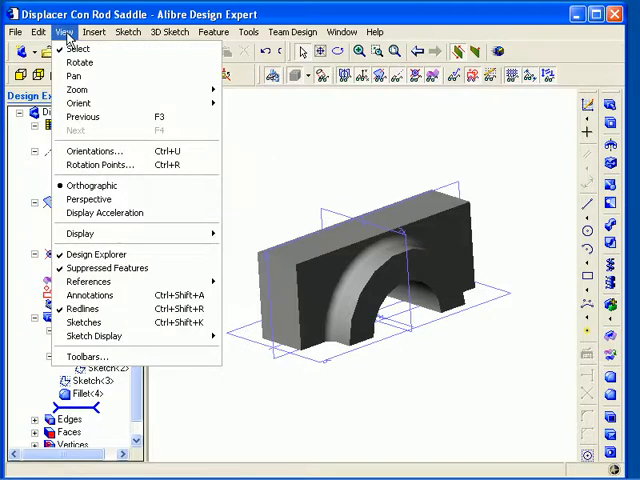
pyautogui.moveTo(95, 131)
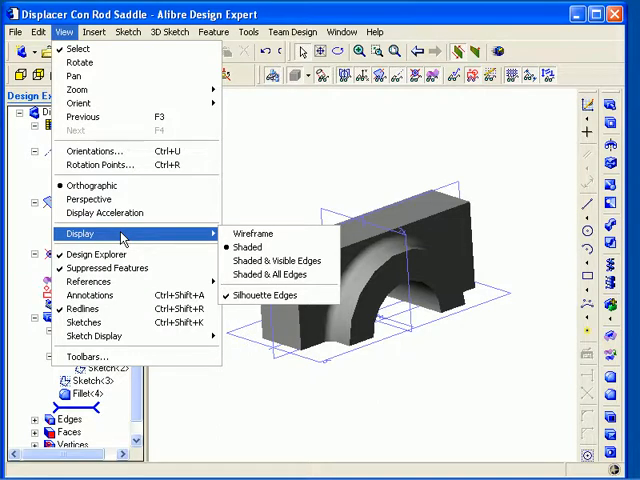
pyautogui.click(246, 247)
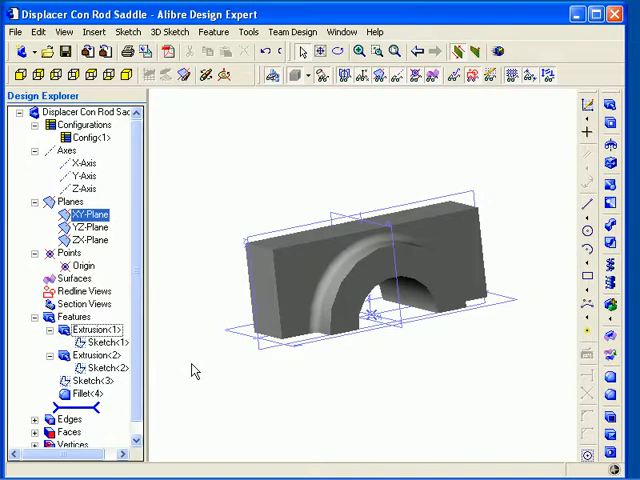
pyautogui.moveTo(219, 206)
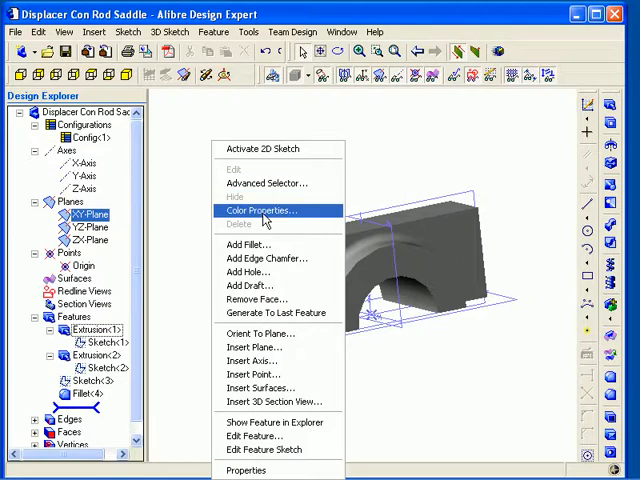
pyautogui.click(265, 210)
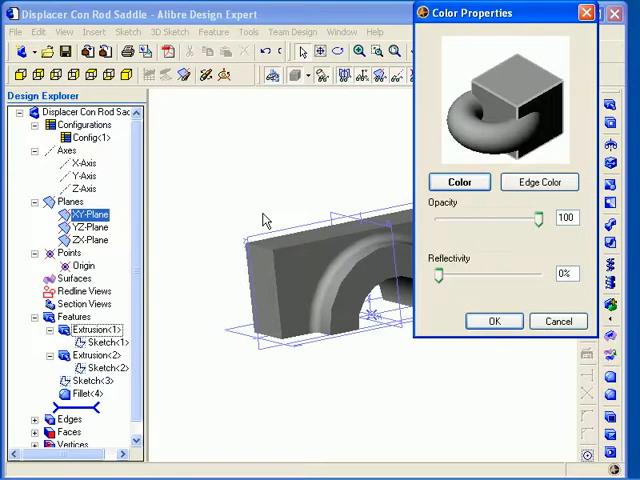
pyautogui.moveTo(367, 192)
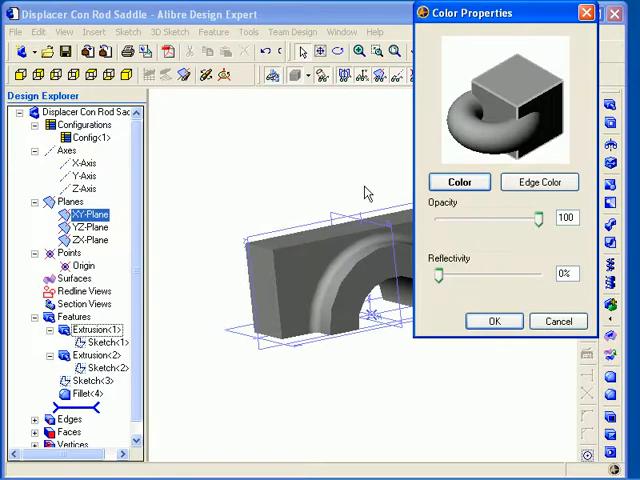
pyautogui.moveTo(451, 218)
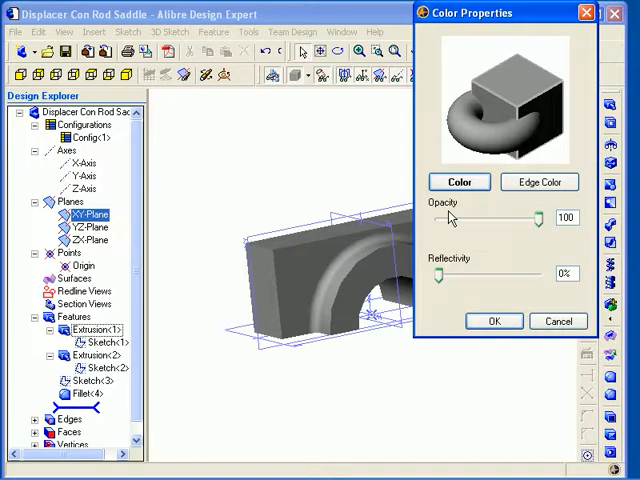
pyautogui.moveTo(457, 272)
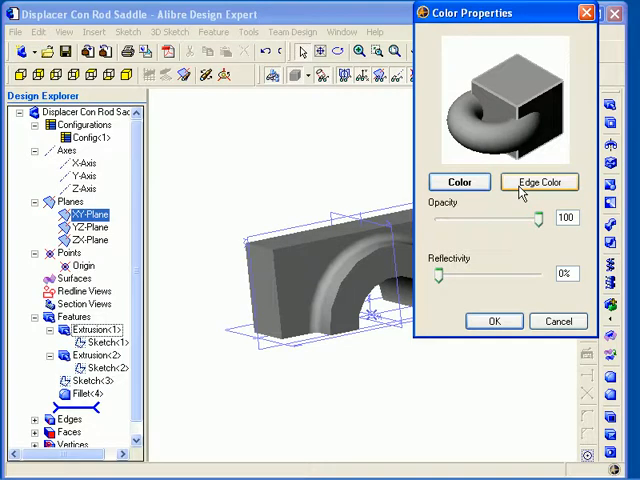
# Pick the dark blue basic swatch as the saddle part's main colour.
pyautogui.click(459, 181)
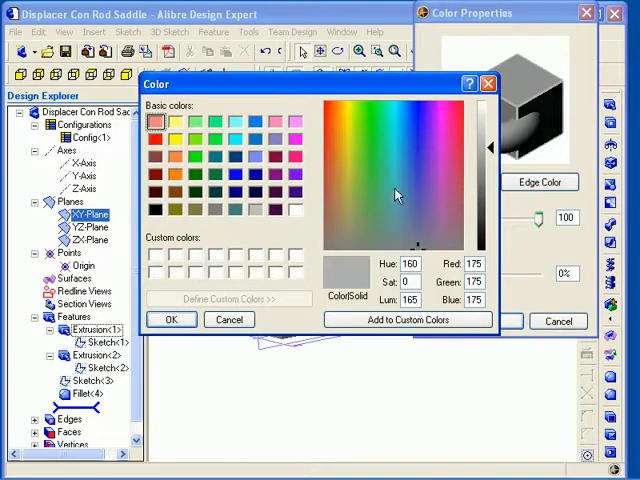
pyautogui.moveTo(245, 165)
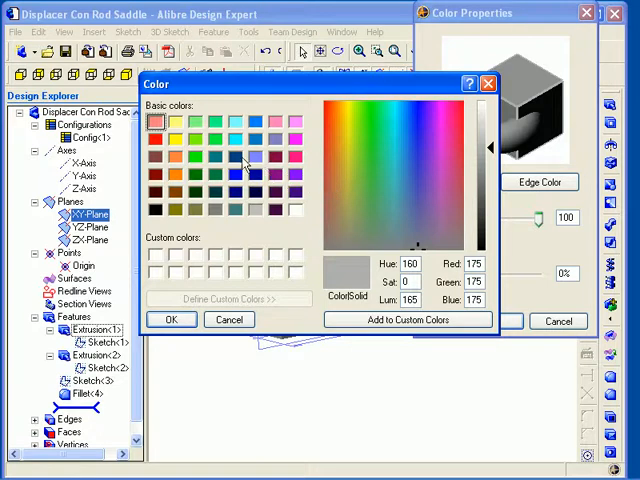
pyautogui.click(237, 158)
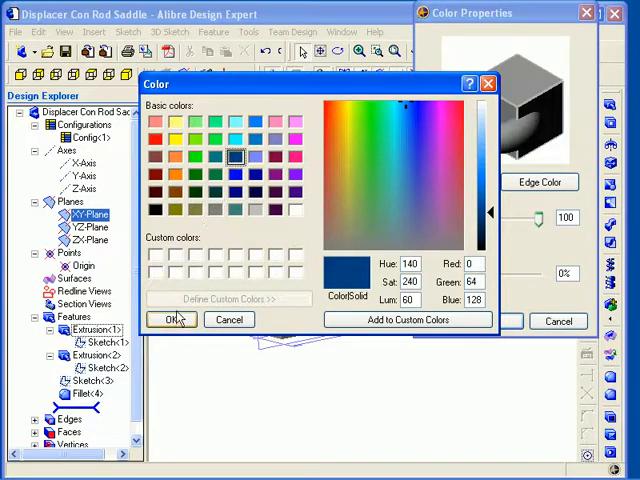
pyautogui.click(172, 319)
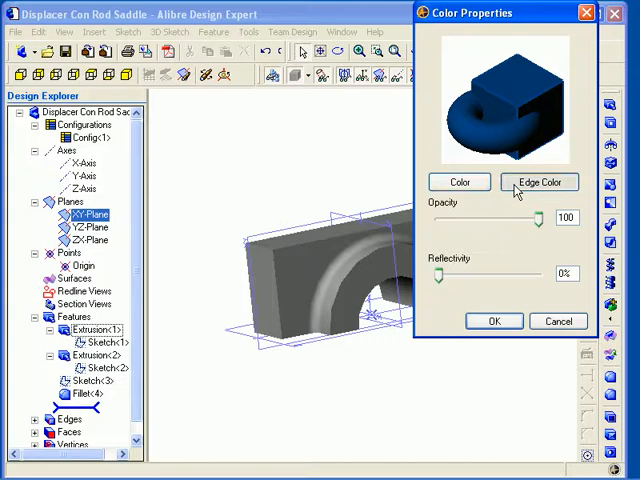
# Choose a light violet from the spectrum as the part's edge colour.
pyautogui.click(460, 182)
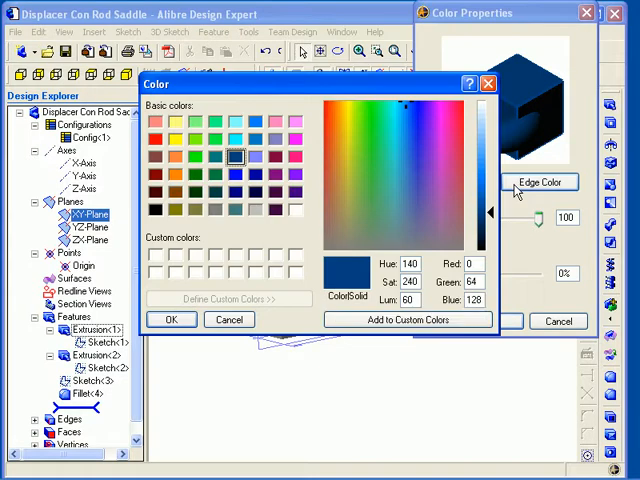
pyautogui.moveTo(337, 182)
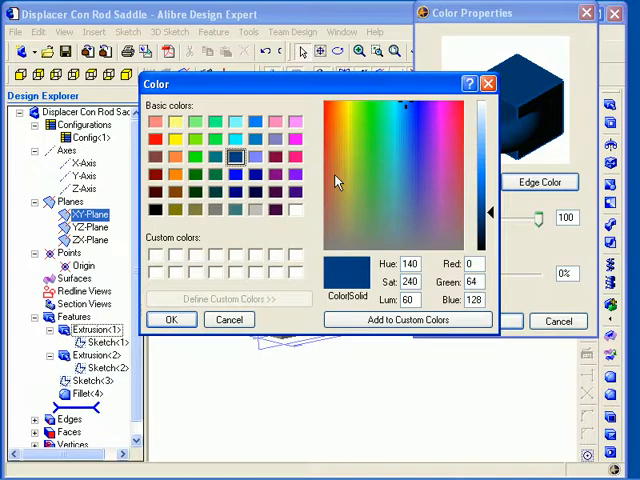
pyautogui.moveTo(430, 215)
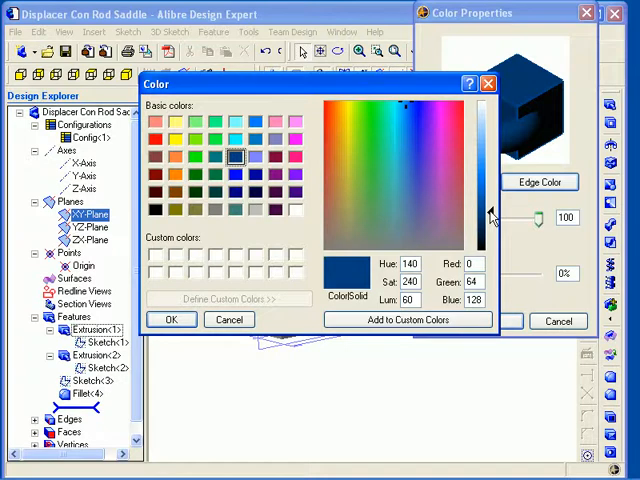
pyautogui.moveTo(415, 125)
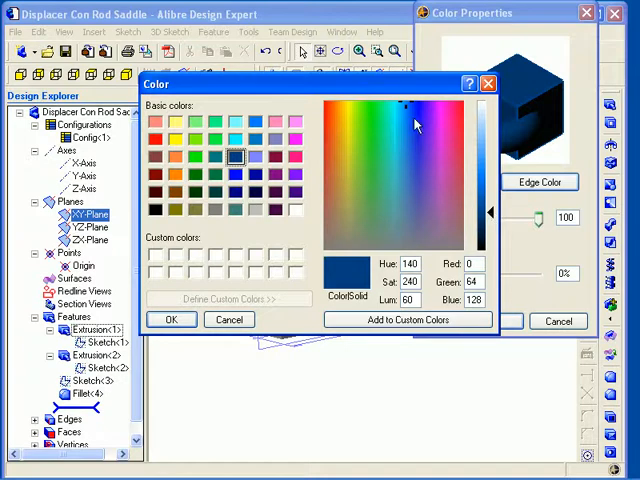
pyautogui.click(420, 127)
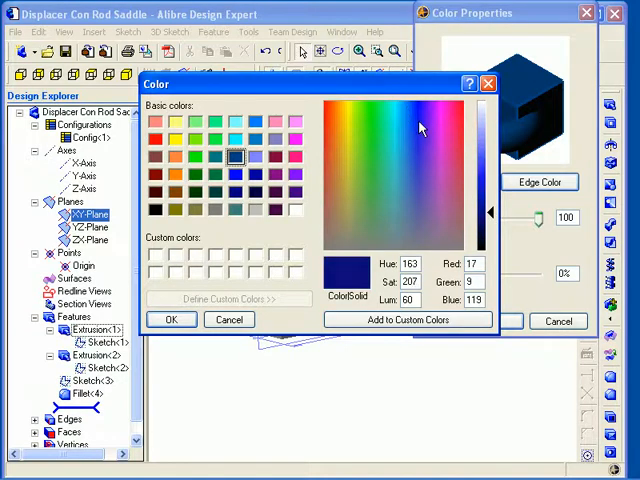
pyautogui.click(437, 162)
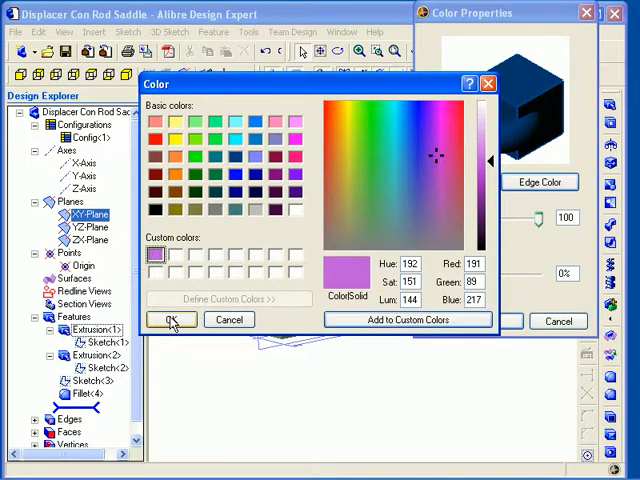
pyautogui.click(170, 319)
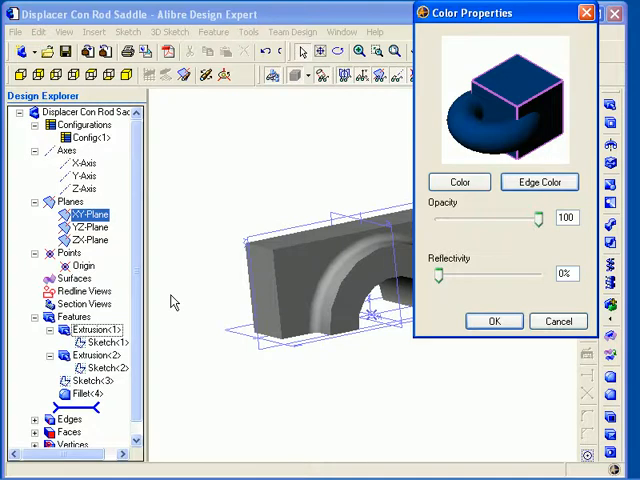
pyautogui.moveTo(483, 225)
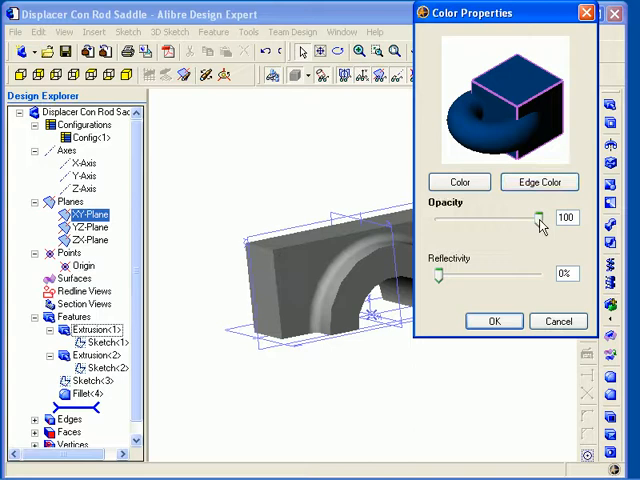
# Apply the blue colour with 90% opacity and 22% reflectivity.
pyautogui.moveTo(535, 218); pyautogui.dragTo(513, 218)
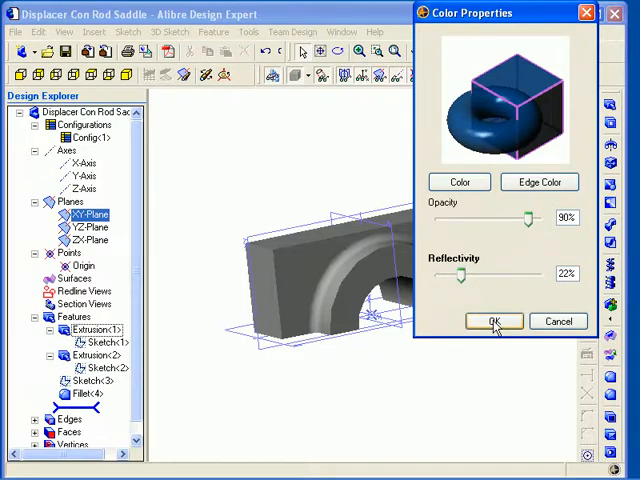
pyautogui.click(493, 321)
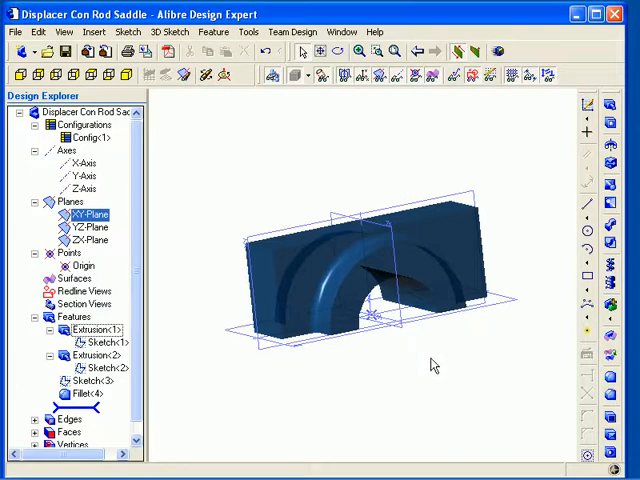